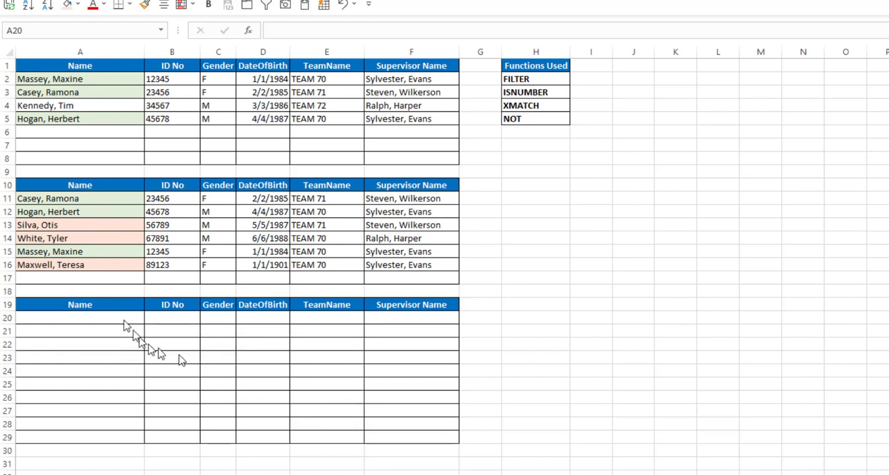
pyautogui.moveTo(101, 235)
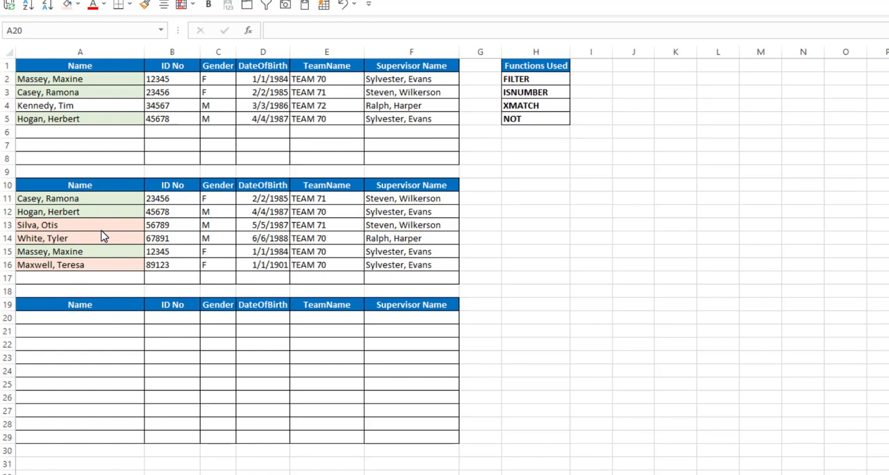
pyautogui.moveTo(95, 113)
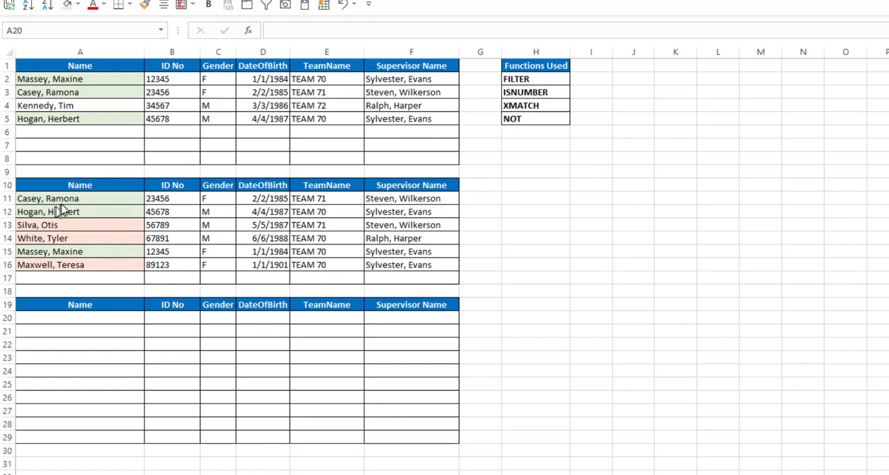
pyautogui.moveTo(57, 225)
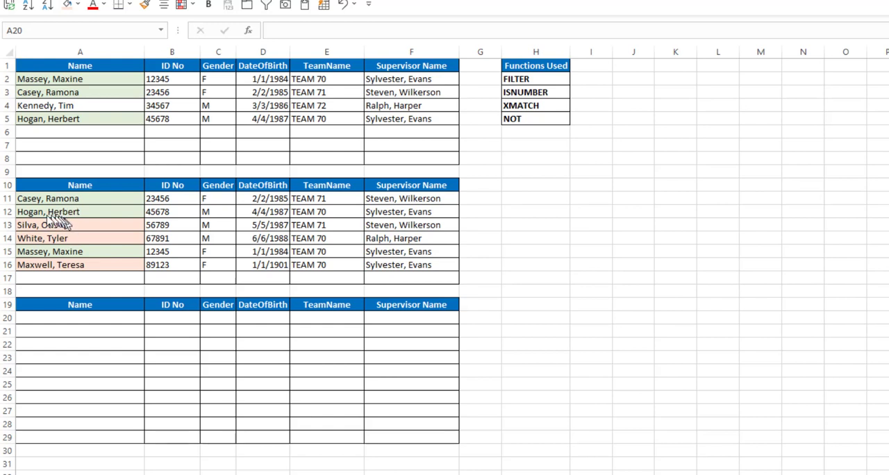
pyautogui.moveTo(67, 92)
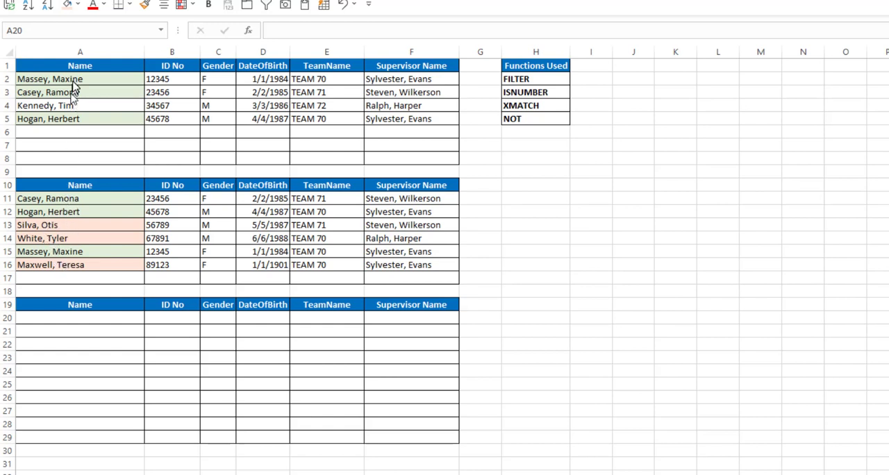
pyautogui.moveTo(86, 253)
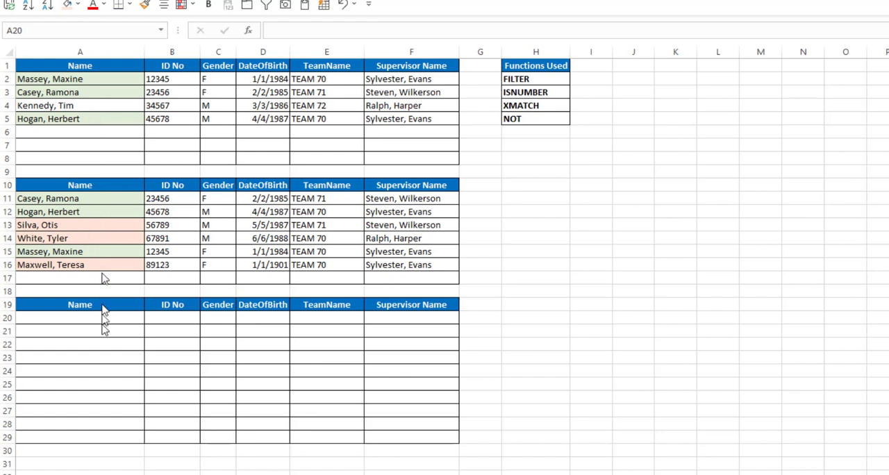
pyautogui.moveTo(132, 391)
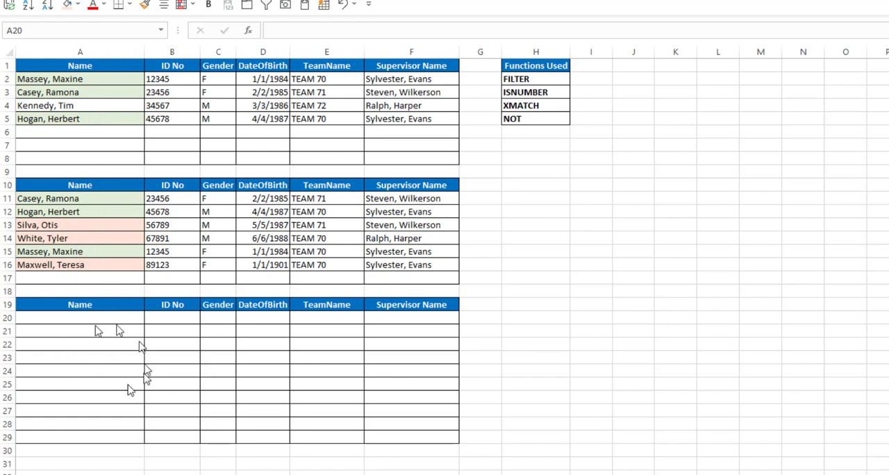
pyautogui.moveTo(106, 367)
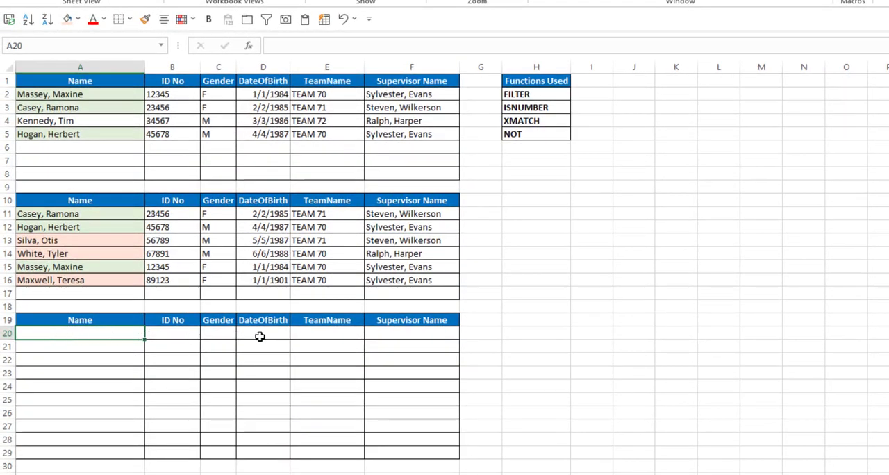
# Begin =FILTER(A11:F17, ISNUMBER(XMATCH( in the results table's first cell A20
pyautogui.write('=fil')
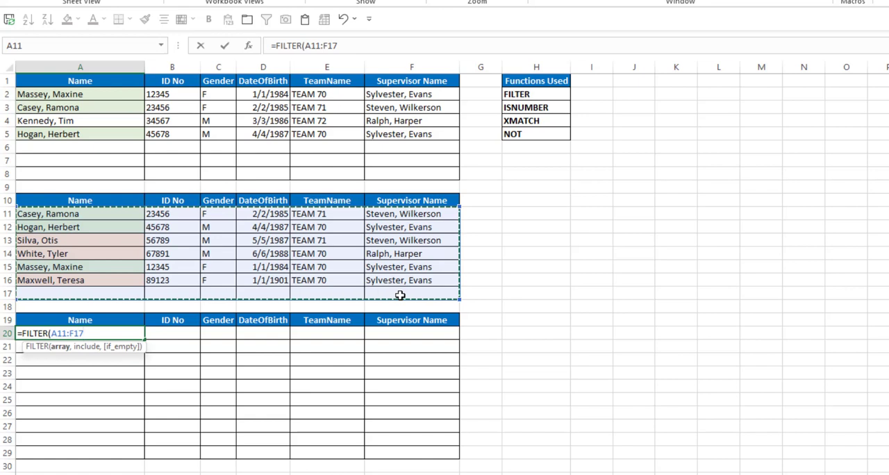
pyautogui.write(',')
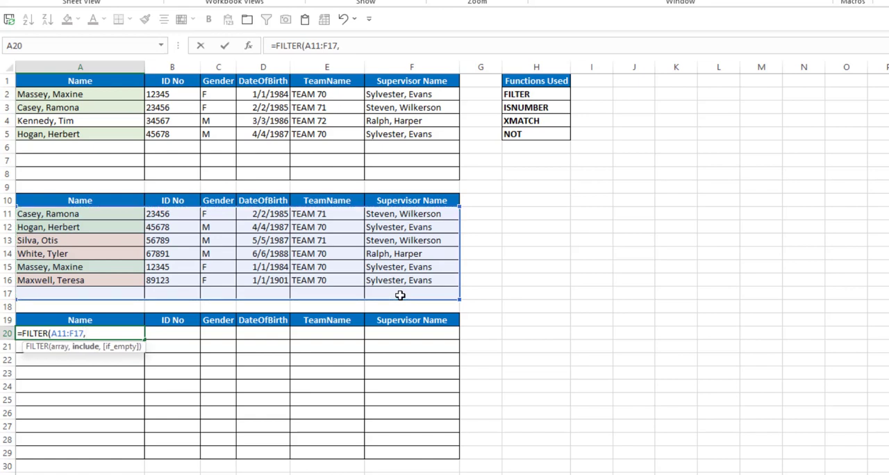
pyautogui.write('isn')
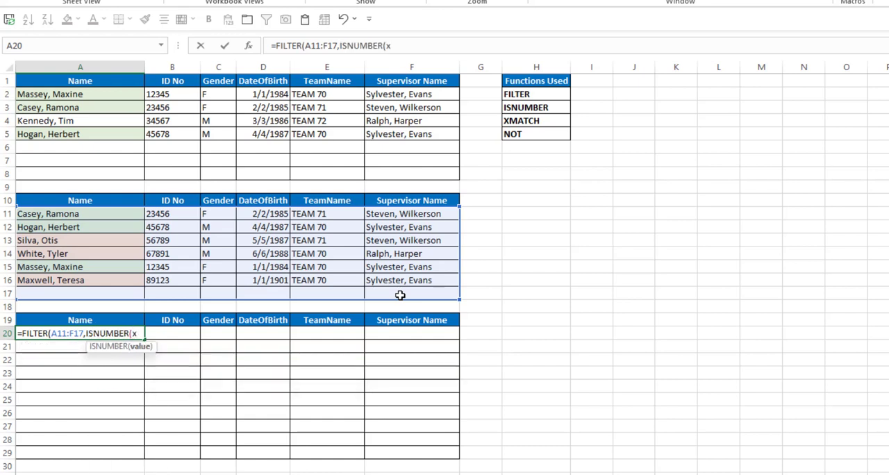
pyautogui.write('MATCH(')
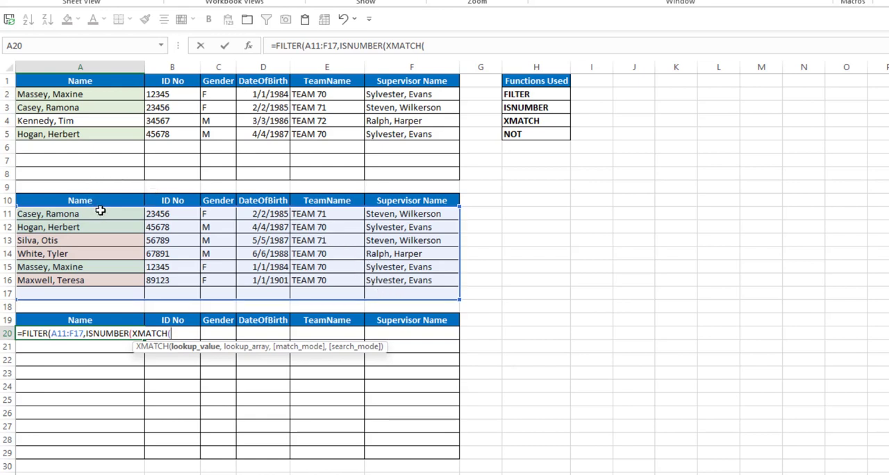
# Complete XMATCH looking up A11:A17 in A2:A8 and close all parentheses, leaving the formula unconfirmed
pyautogui.moveTo(81, 214); pyautogui.dragTo(80, 293)
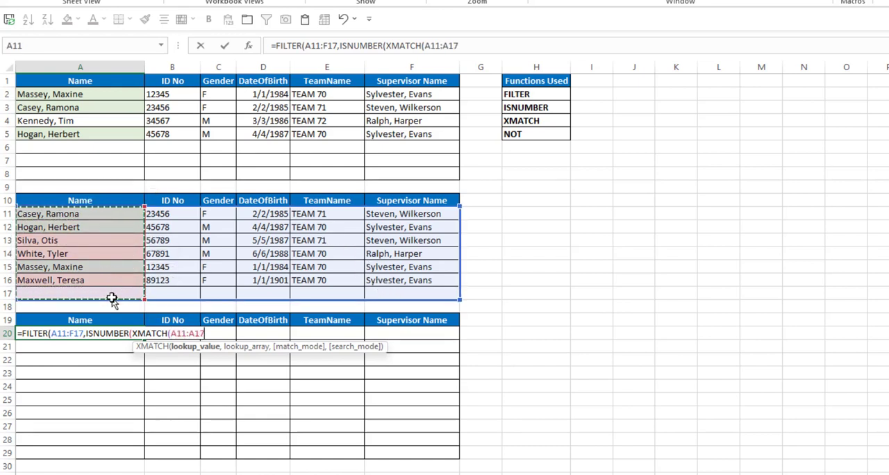
pyautogui.write(',')
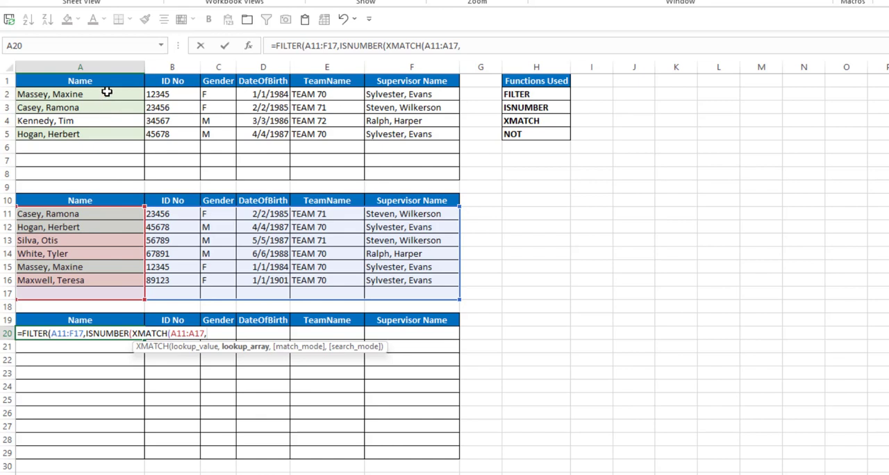
pyautogui.moveTo(80, 95); pyautogui.dragTo(80, 174)
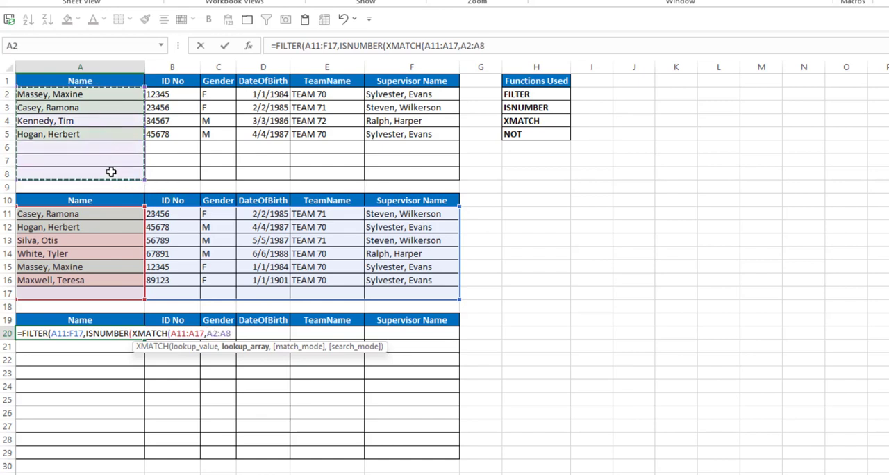
pyautogui.write(')')
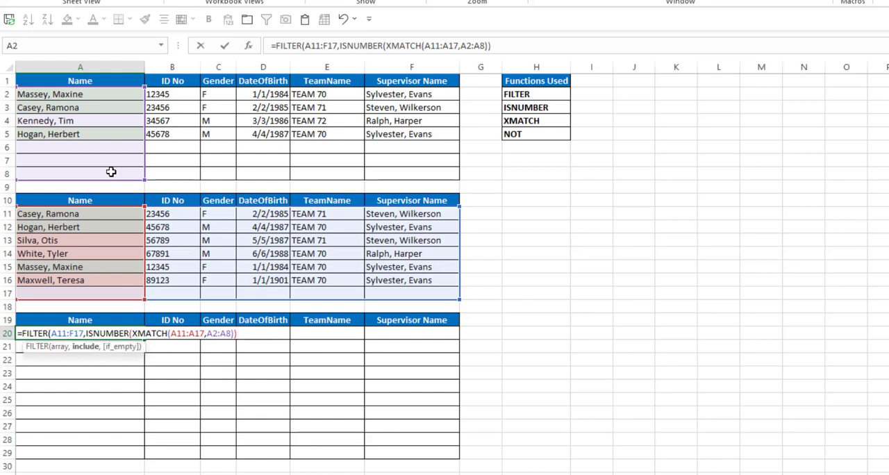
pyautogui.write(')')
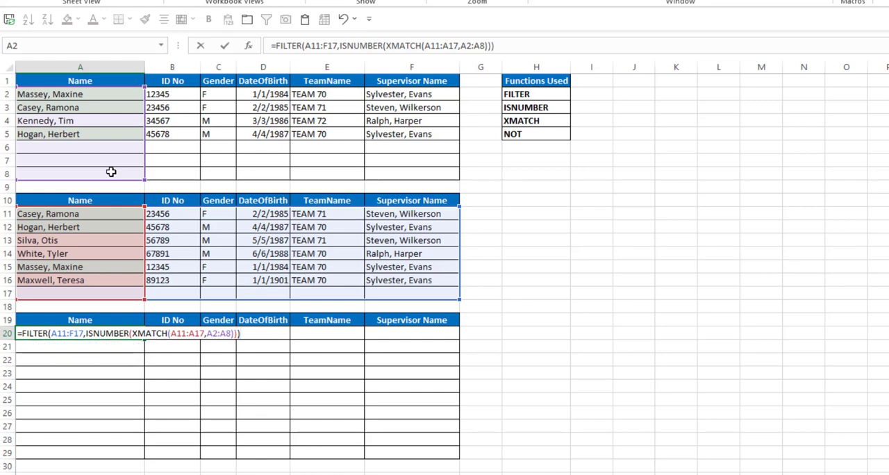
# Commit the FILTER formula so Casey, Hogan and Massey rows spill plus a row of zeros
pyautogui.press('Enter')
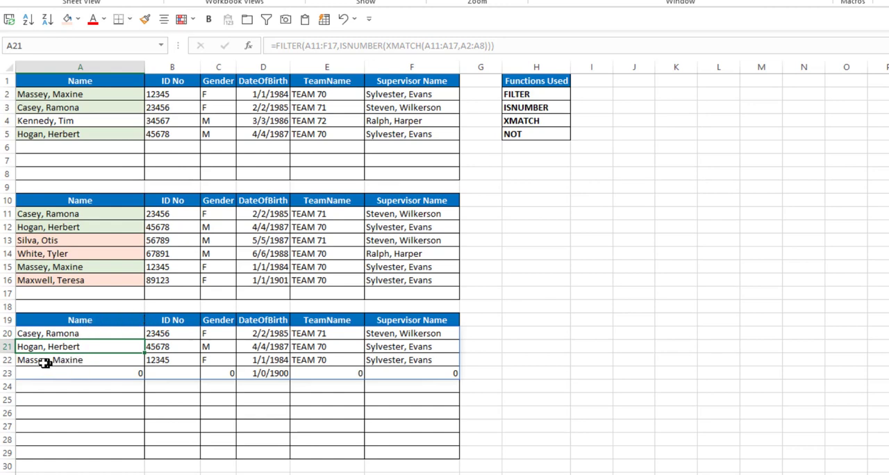
pyautogui.moveTo(118, 378)
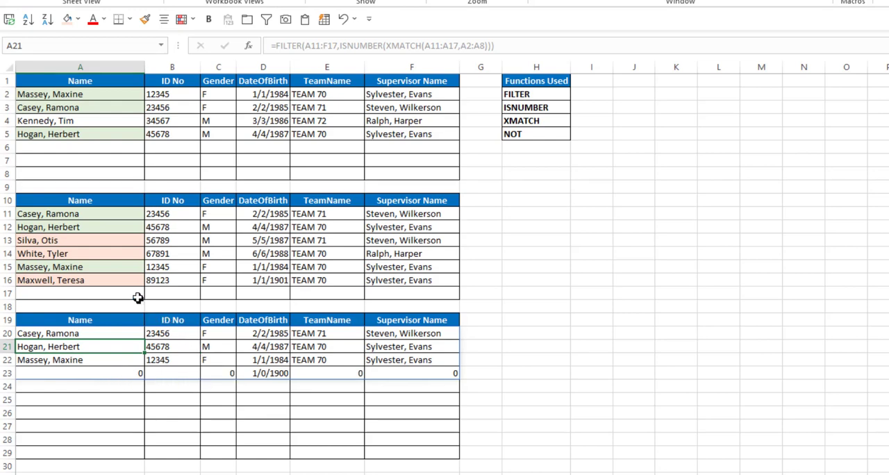
pyautogui.moveTo(108, 288)
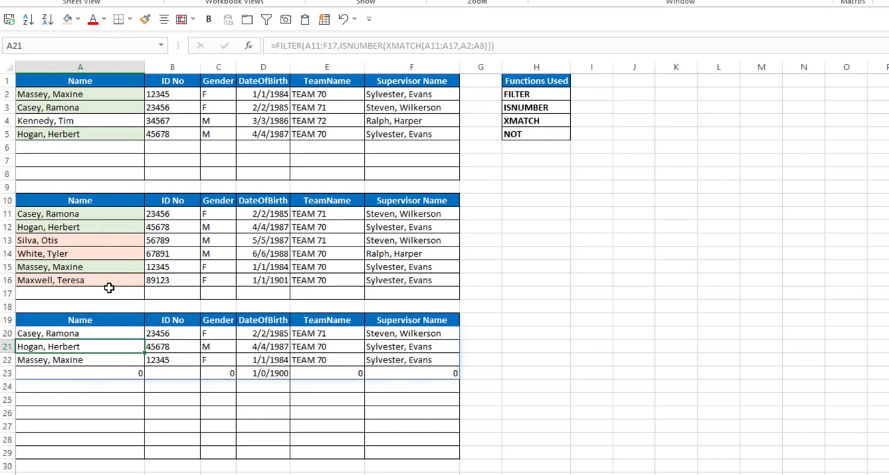
pyautogui.moveTo(87, 136)
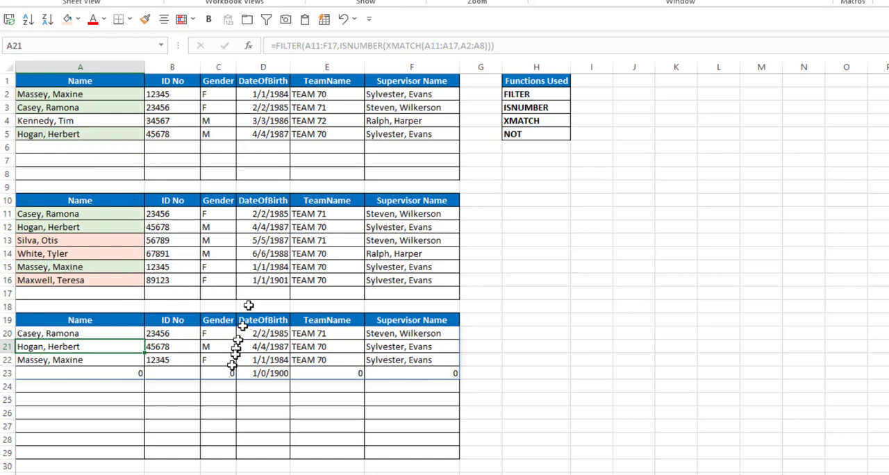
pyautogui.moveTo(228, 394)
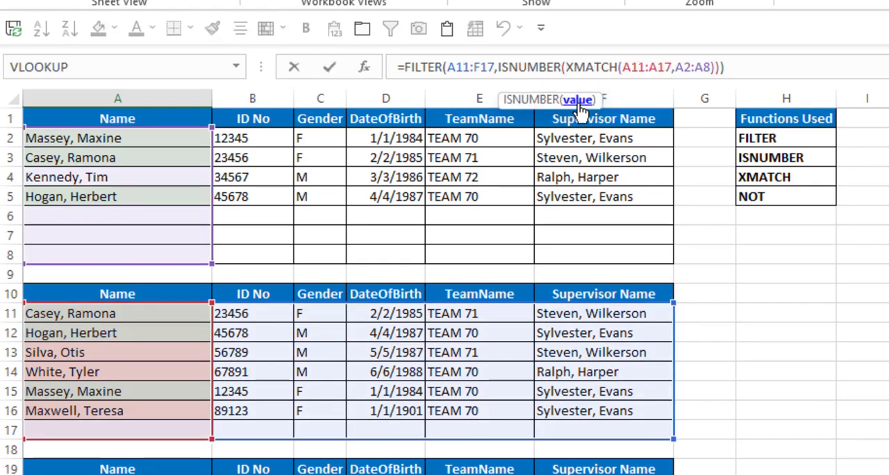
pyautogui.press('F9')
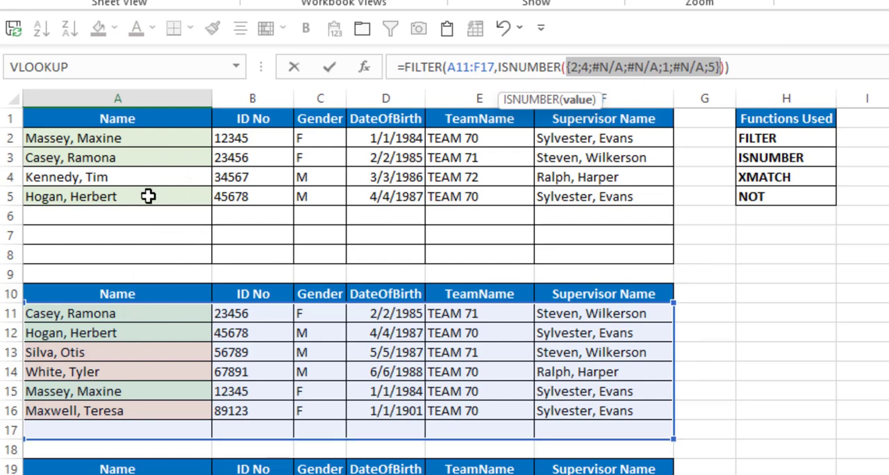
pyautogui.moveTo(142, 137)
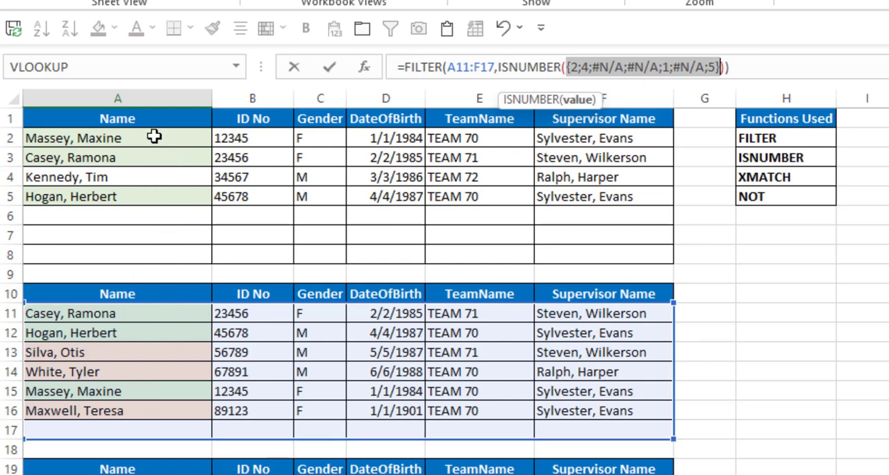
pyautogui.moveTo(219, 247)
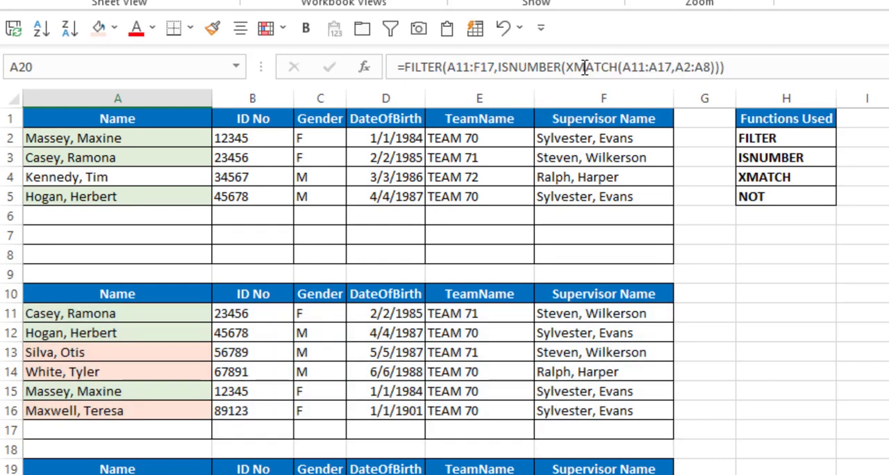
pyautogui.moveTo(492, 66)
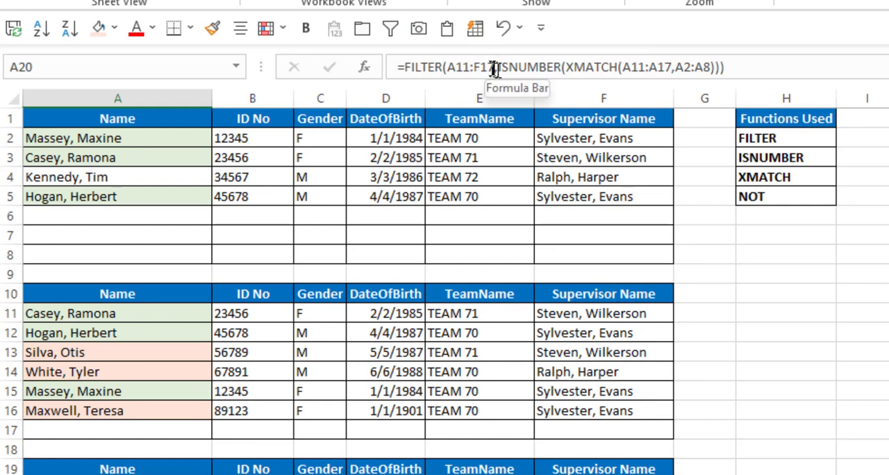
pyautogui.click(493, 69)
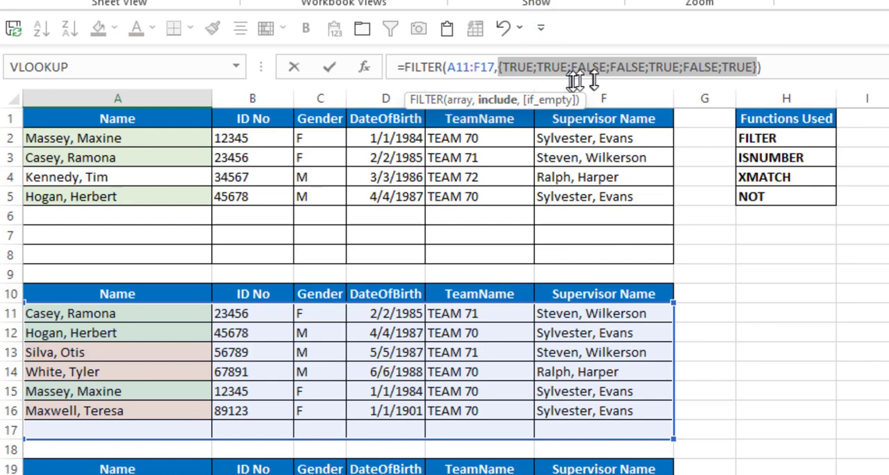
pyautogui.moveTo(735, 127)
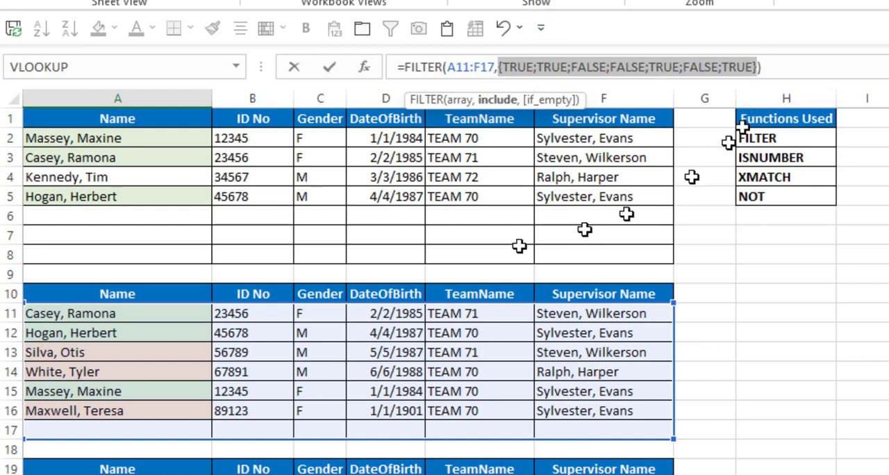
pyautogui.moveTo(161, 356)
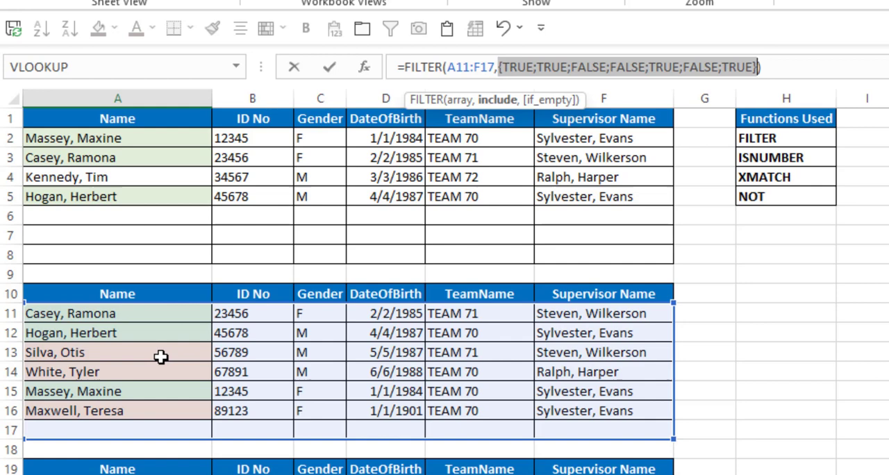
pyautogui.moveTo(169, 428)
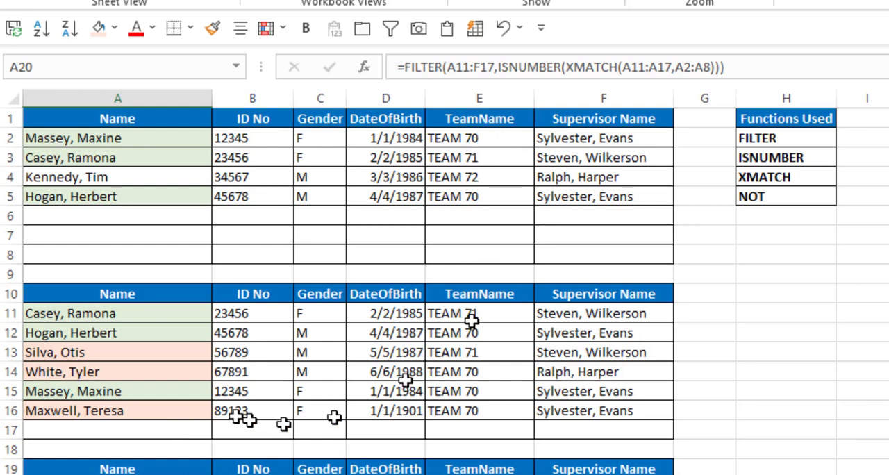
pyautogui.moveTo(483, 68)
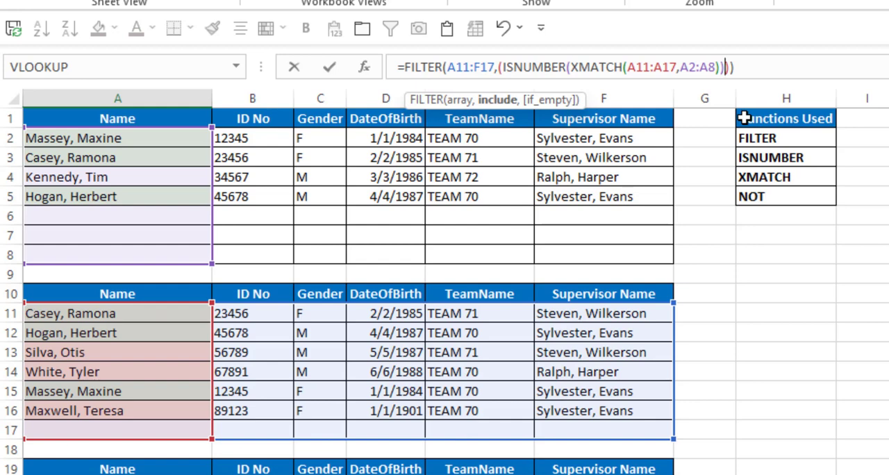
# Add the condition *(A11:A17<>"") so blank names drop the zero row from the results
pyautogui.write('*')
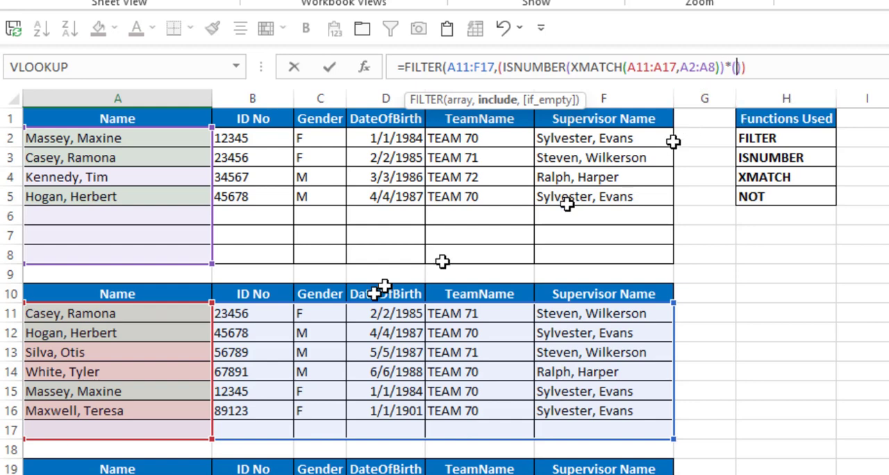
pyautogui.moveTo(117, 314); pyautogui.dragTo(117, 392)
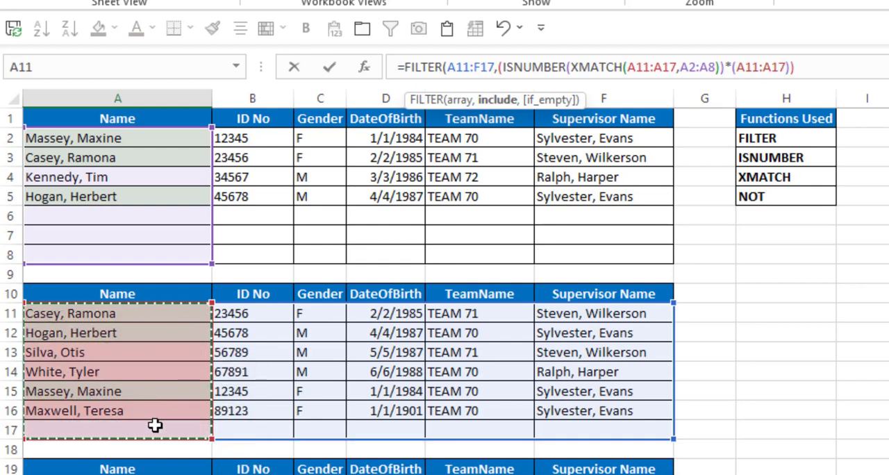
pyautogui.write('<>"')
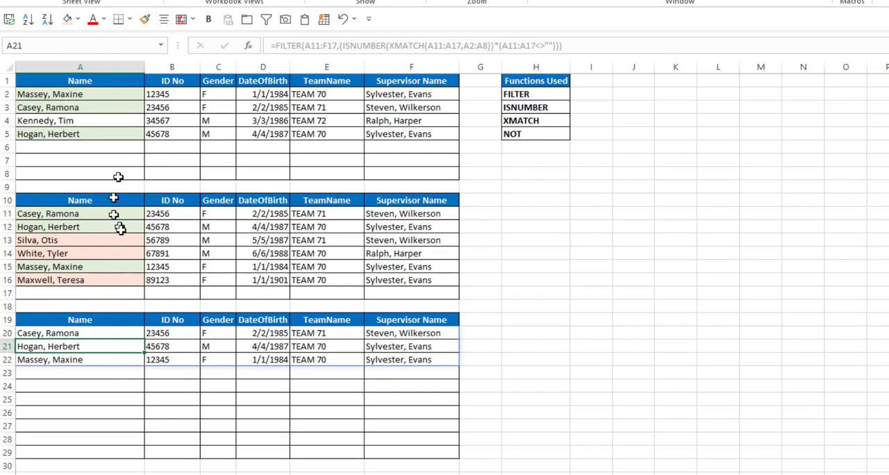
pyautogui.moveTo(136, 228)
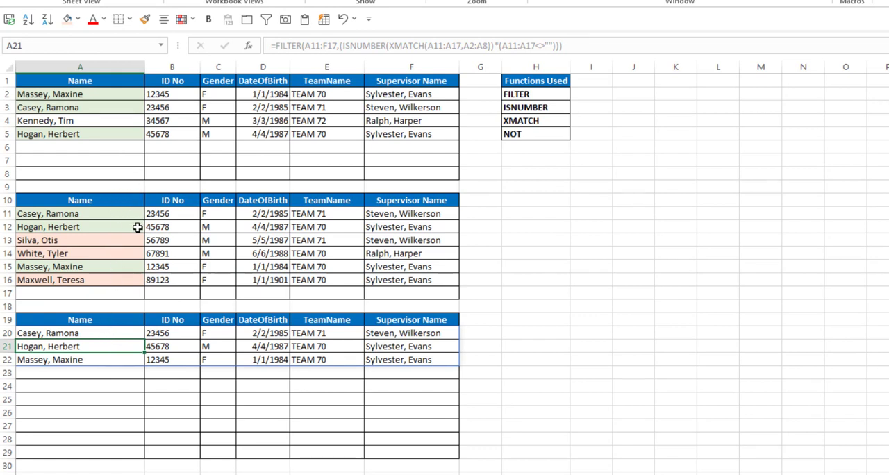
pyautogui.moveTo(122, 335)
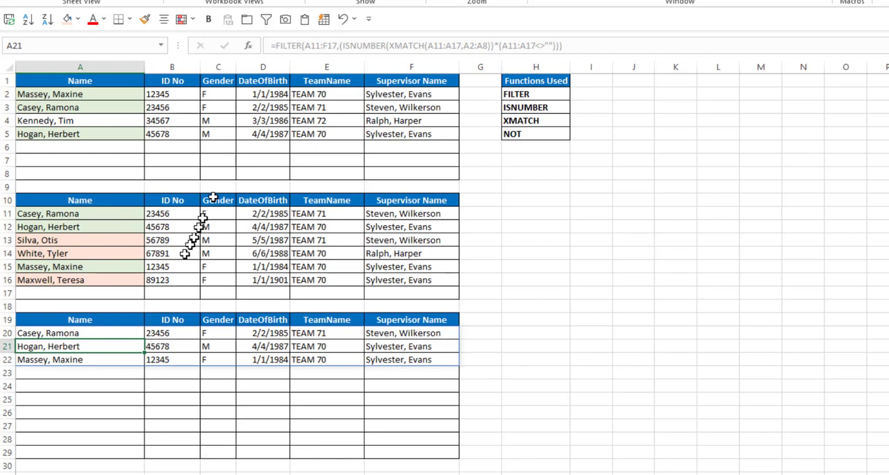
pyautogui.moveTo(108, 261)
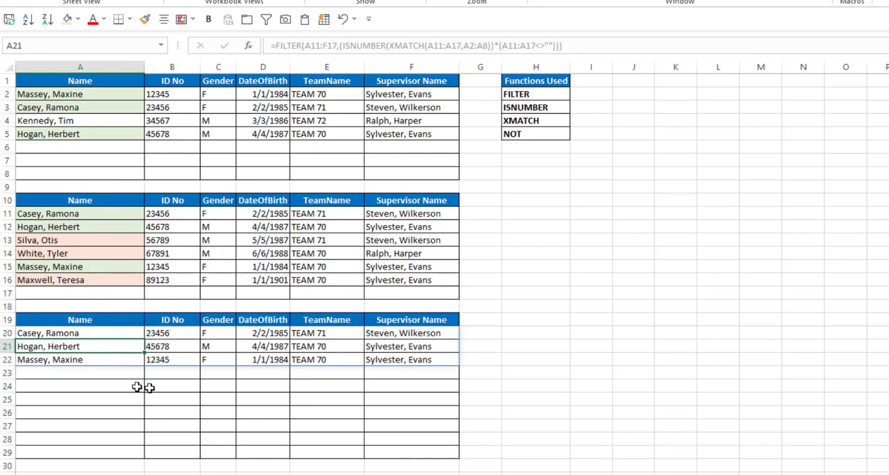
# Review A20's formula, then start =not in empty cell H10 to see the NOT function suggested
pyautogui.click(70, 319)
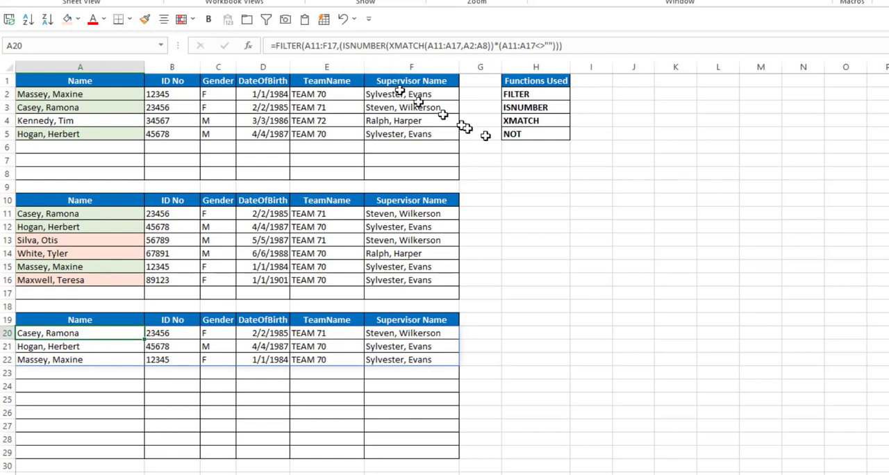
pyautogui.moveTo(544, 212)
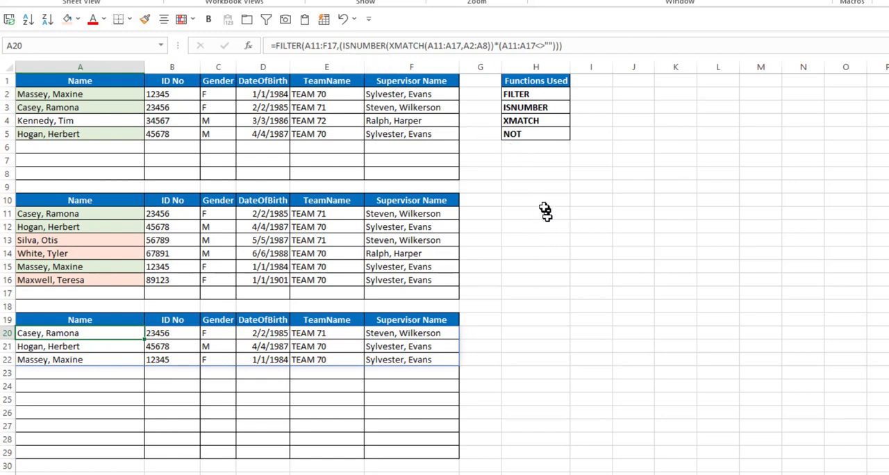
pyautogui.click(535, 200)
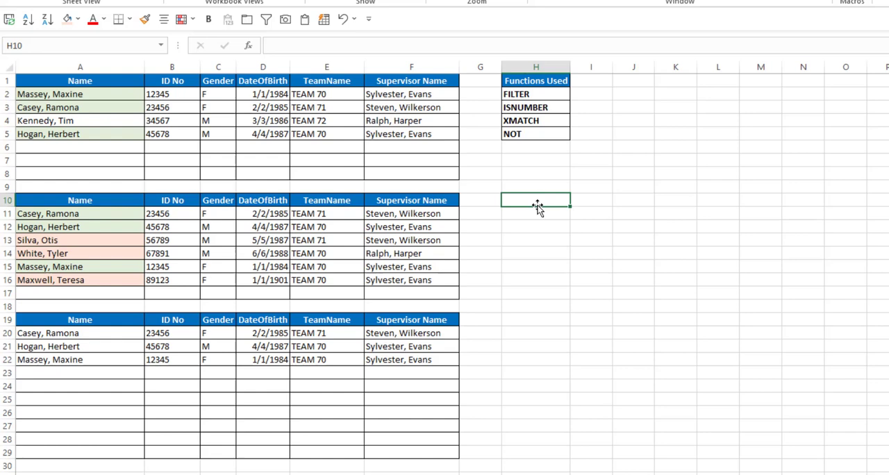
pyautogui.write('=not')
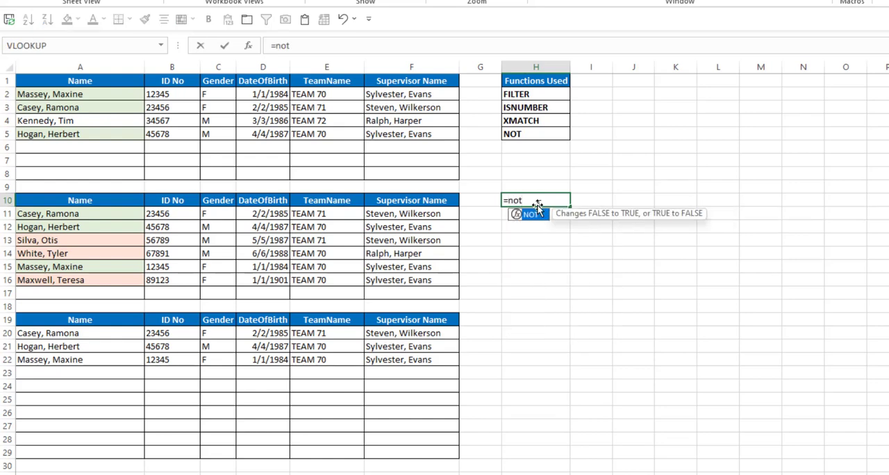
pyautogui.moveTo(575, 223)
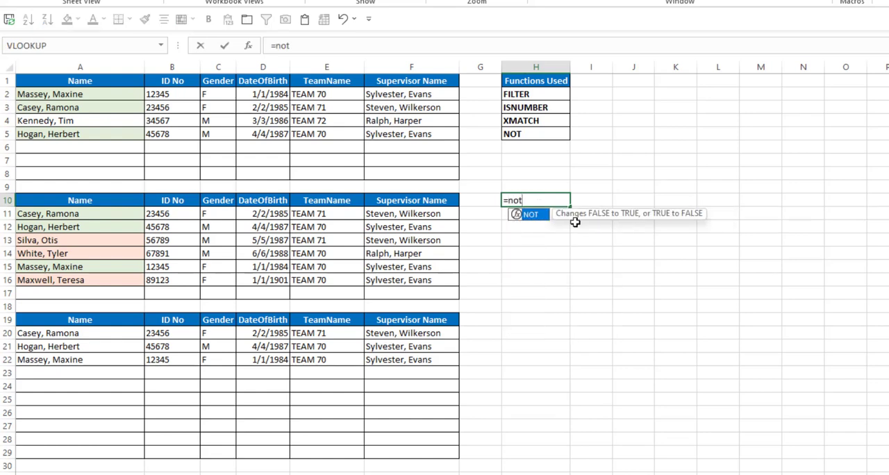
pyautogui.moveTo(656, 239)
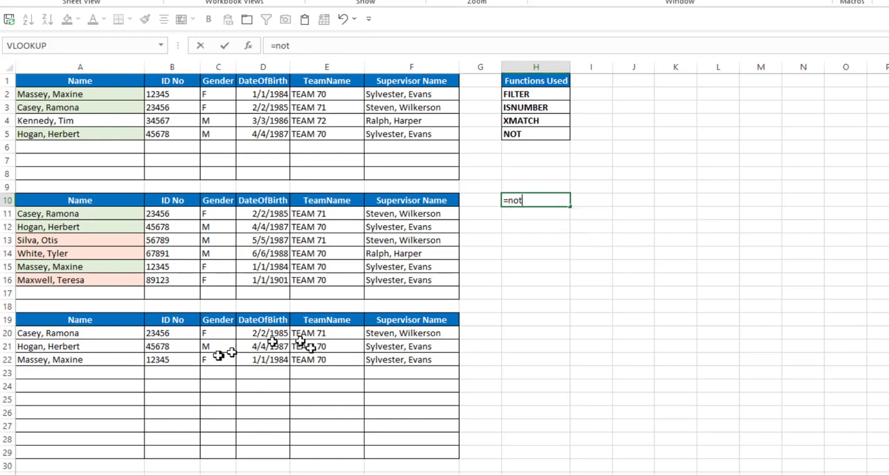
# Cancel the unfinished =not entry in H10
pyautogui.press('Escape')
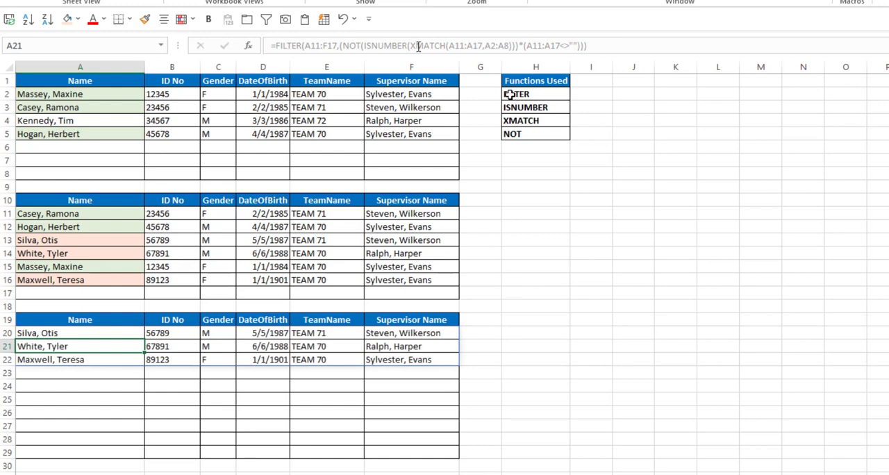
pyautogui.moveTo(128, 245)
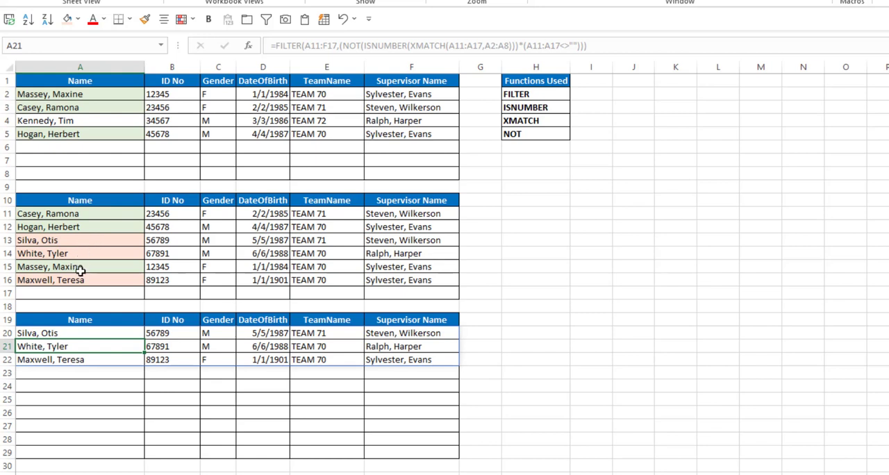
pyautogui.moveTo(75, 361)
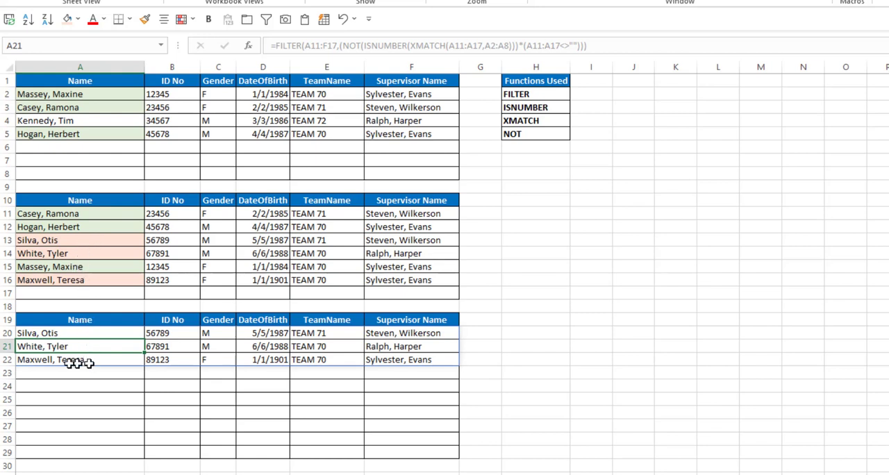